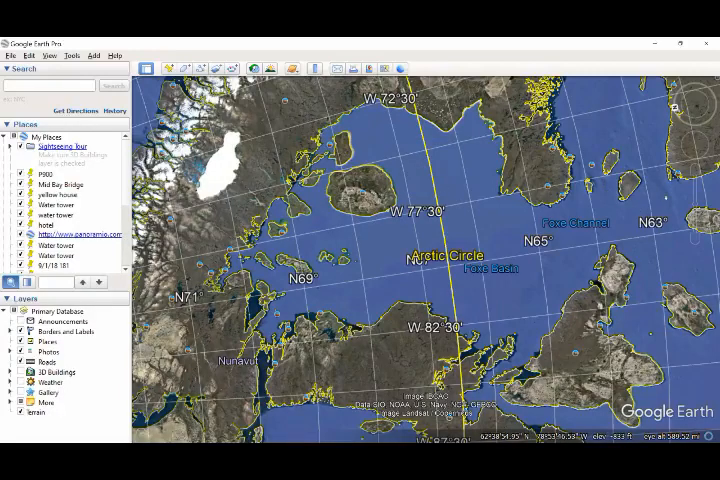
{"action": "mouse_move", "coordinate": [688, 110]}
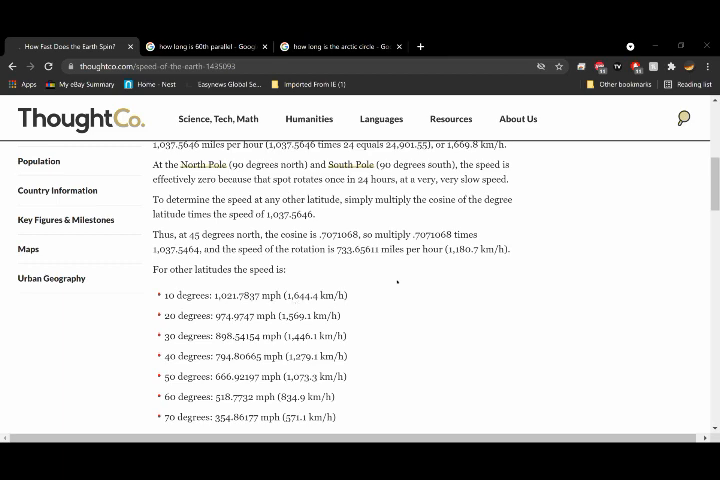
Scroll through ThoughtCo's list of Earth rotation speeds by latitude
{"action": "scroll", "scroll_direction": "down", "scroll_amount": 3}
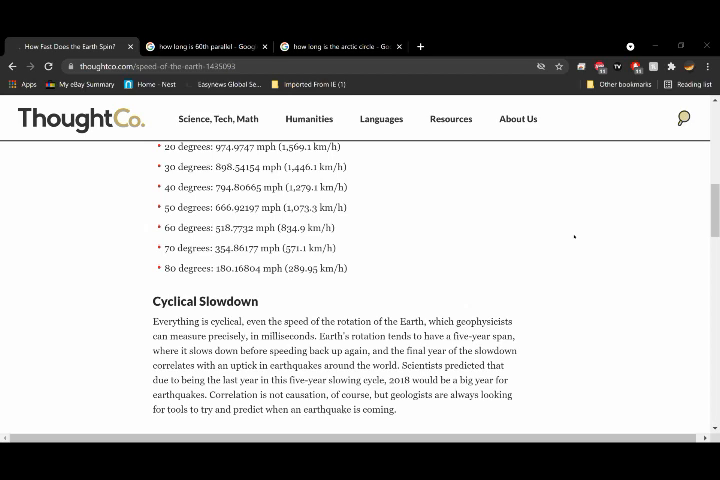
{"action": "scroll", "scroll_direction": "up", "scroll_amount": 3}
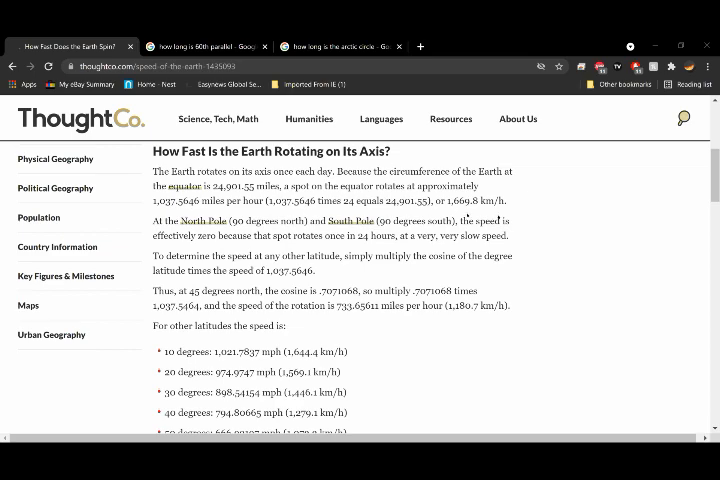
{"action": "scroll", "scroll_direction": "down", "scroll_amount": 3}
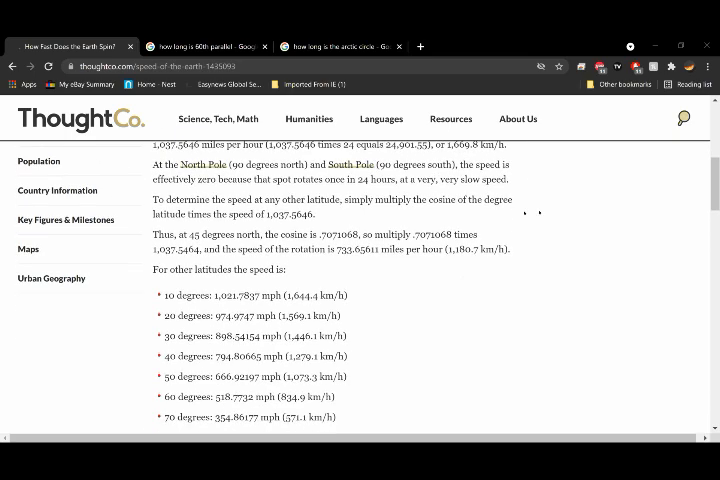
{"action": "scroll", "scroll_direction": "down", "scroll_amount": 3}
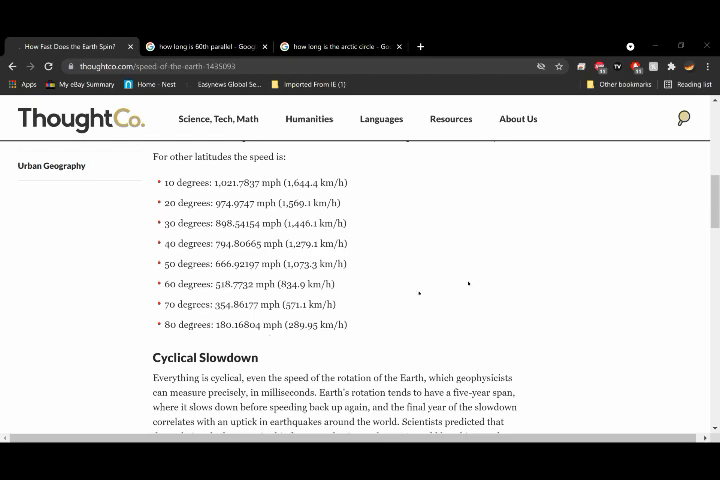
{"action": "scroll", "scroll_direction": "down", "scroll_amount": 3}
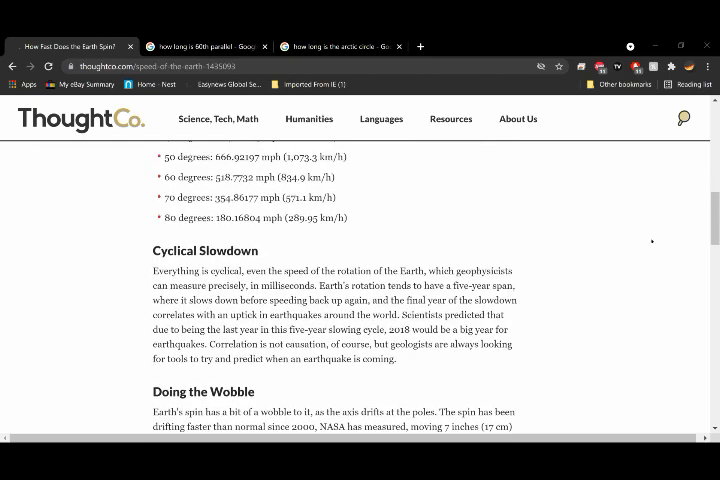
{"action": "scroll", "scroll_direction": "up", "scroll_amount": 3}
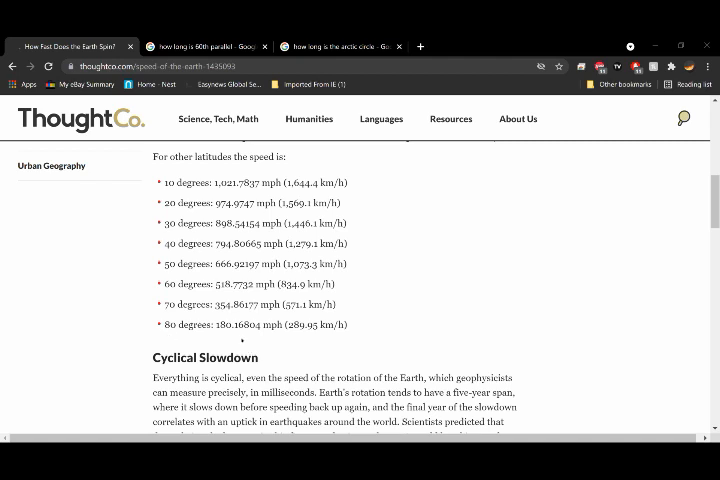
{"action": "mouse_move", "coordinate": [400, 293]}
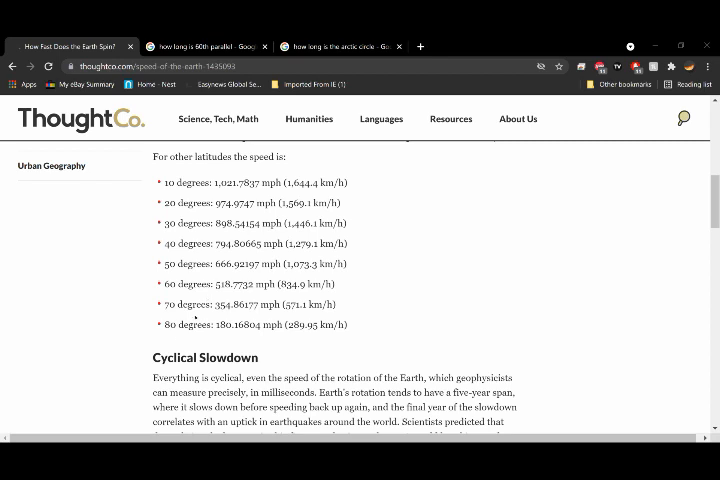
{"action": "mouse_move", "coordinate": [183, 329]}
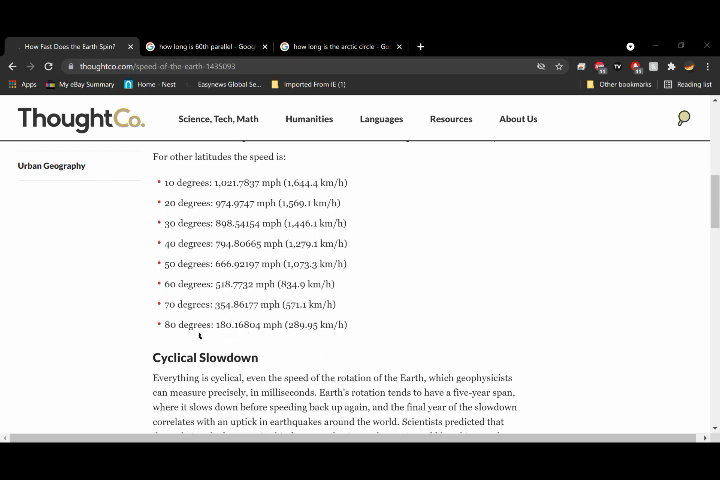
{"action": "mouse_move", "coordinate": [485, 275]}
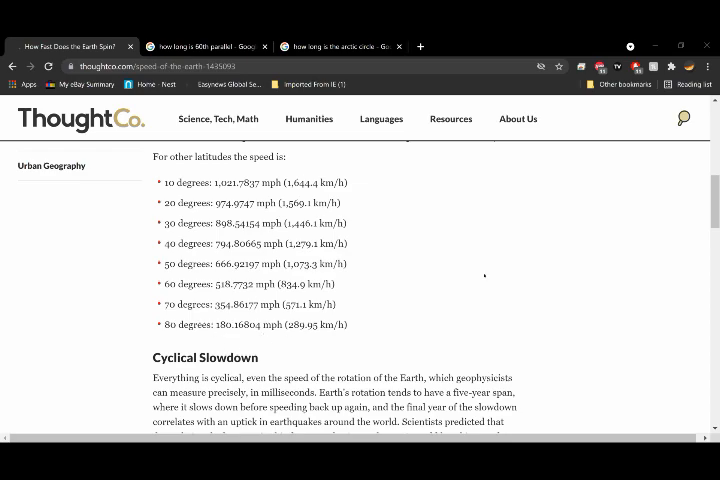
View the Google results for the 60th parallel's length, then the Arctic Circle's length
{"action": "scroll", "scroll_direction": "down", "scroll_amount": 3}
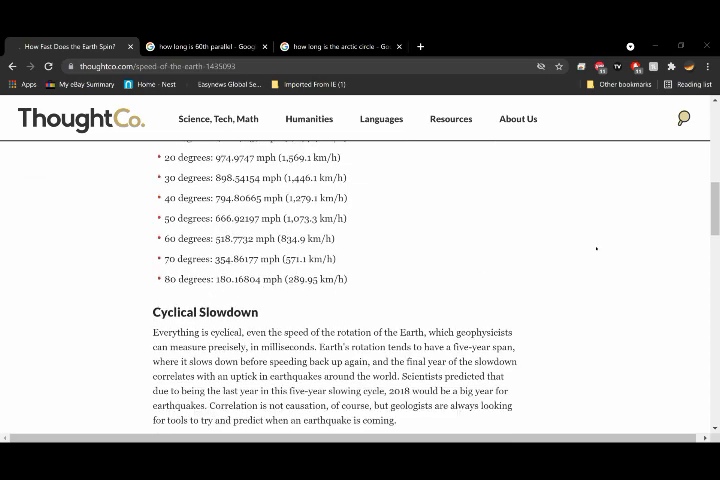
{"action": "scroll", "scroll_direction": "up", "scroll_amount": 3}
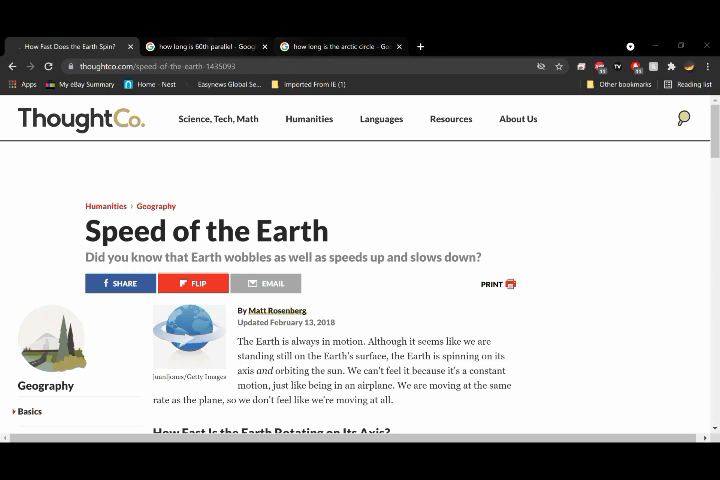
{"action": "left_click", "coordinate": [205, 46]}
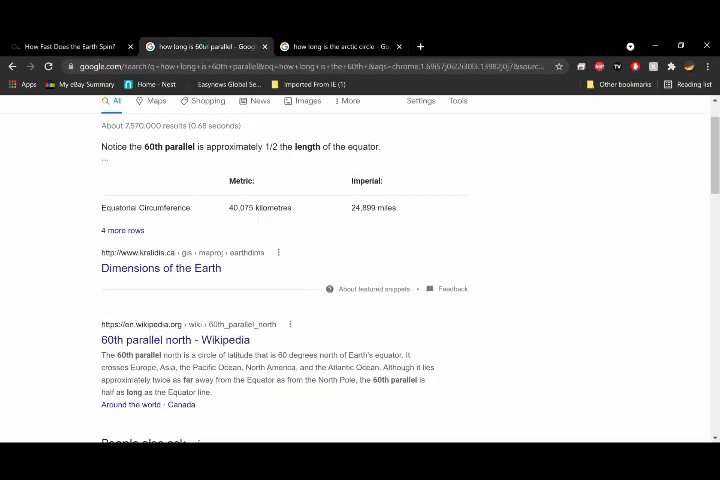
{"action": "mouse_move", "coordinate": [203, 155]}
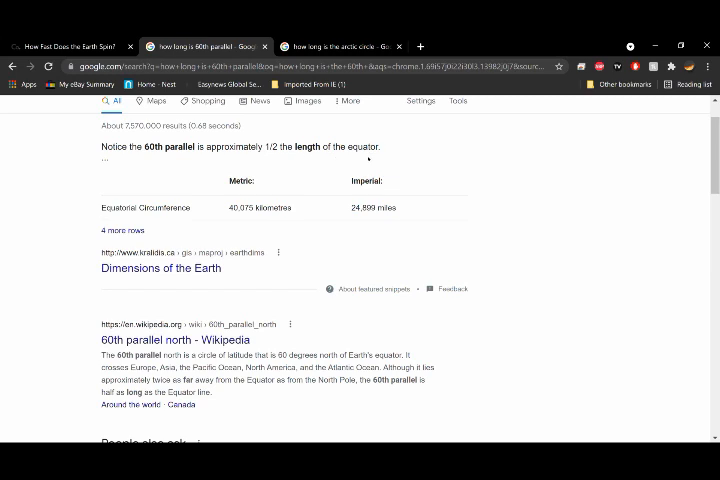
{"action": "left_click", "coordinate": [340, 46]}
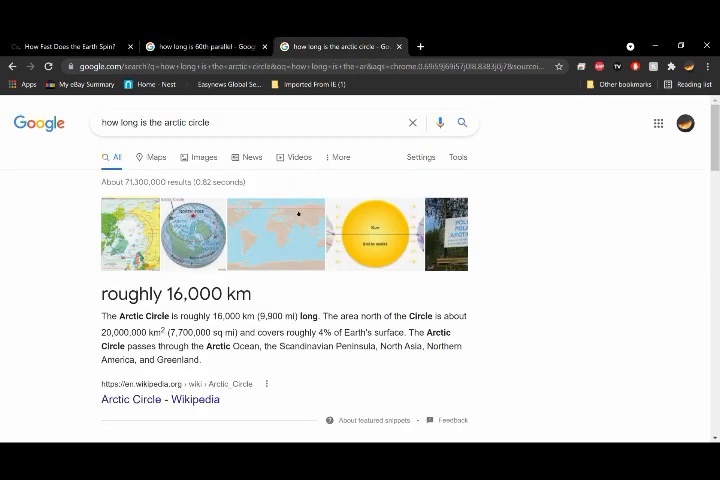